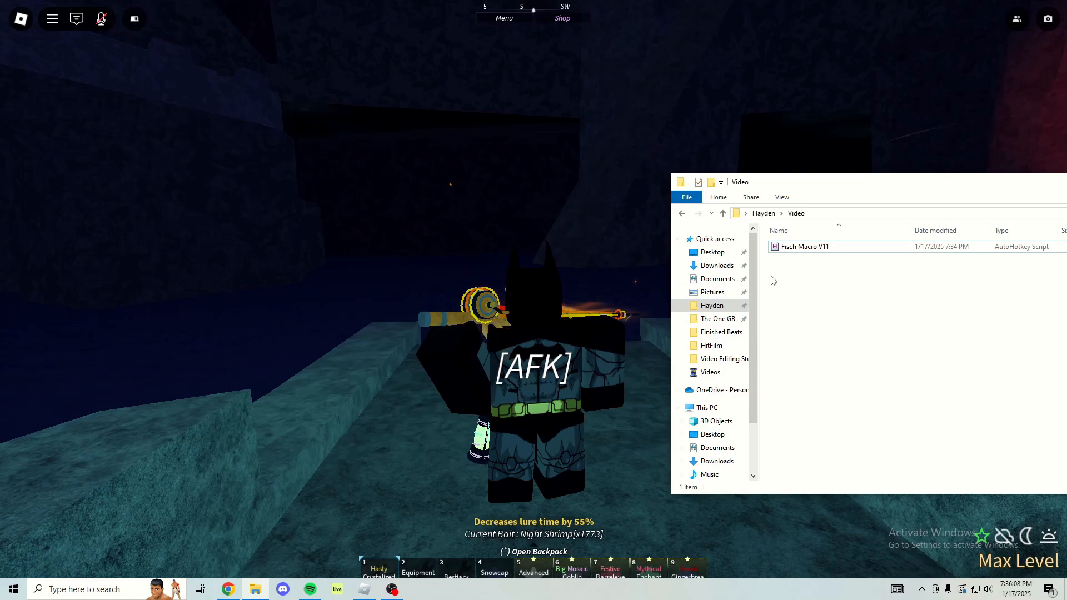
Open the Fisch Macro V11 script in Notepad via its Edit Script context option.
right_click(805, 246)
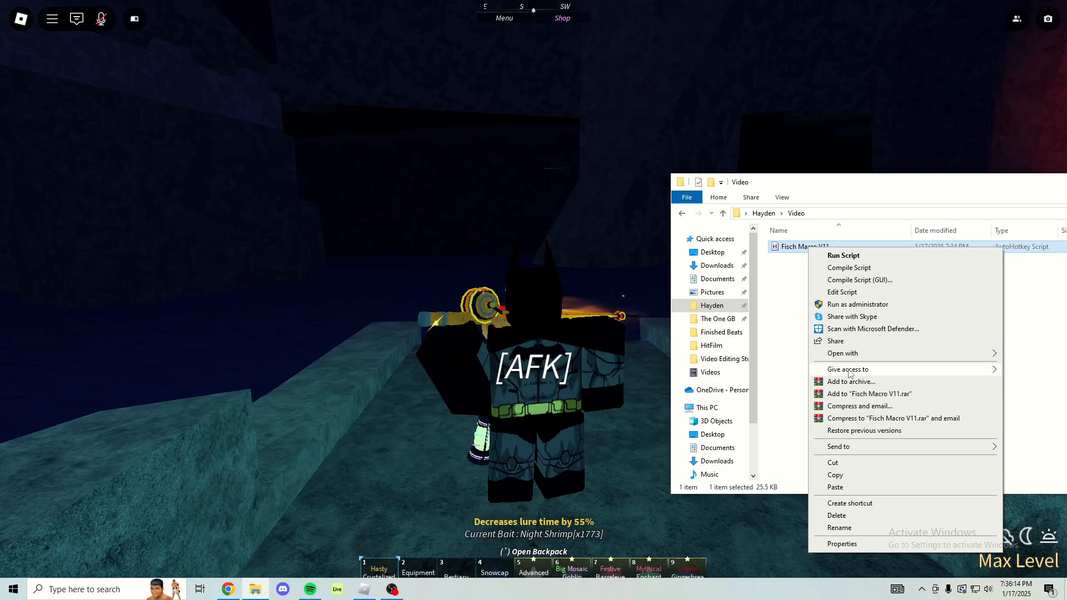
click(842, 291)
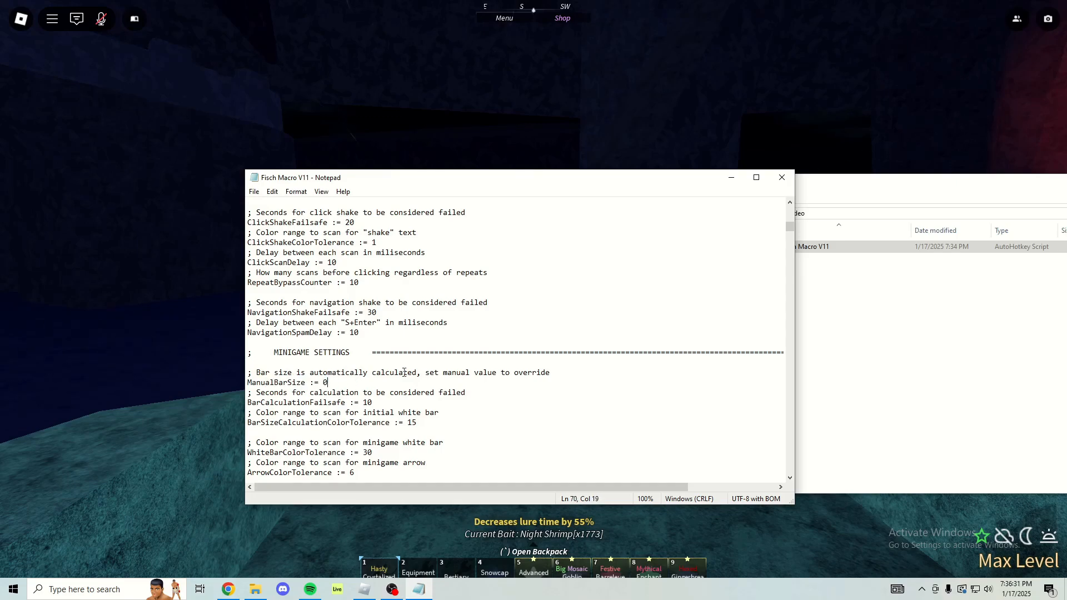
mouse_move(739, 157)
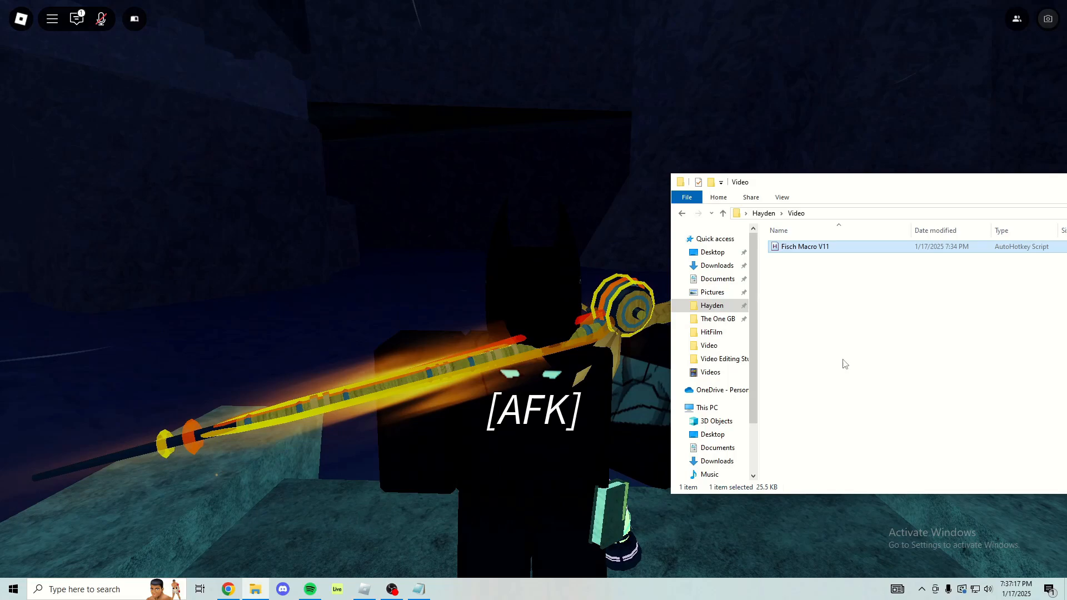
Change ManualBarSize from 0 to 348 in the minigame settings, then close Notepad.
double_click(805, 247)
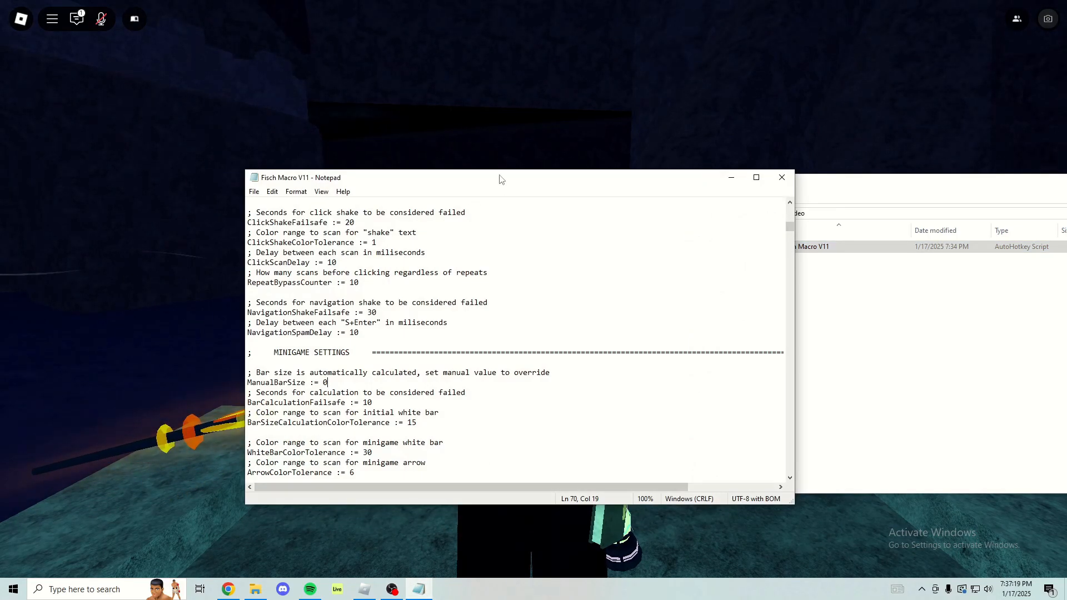
drag(500, 178, 575, 166)
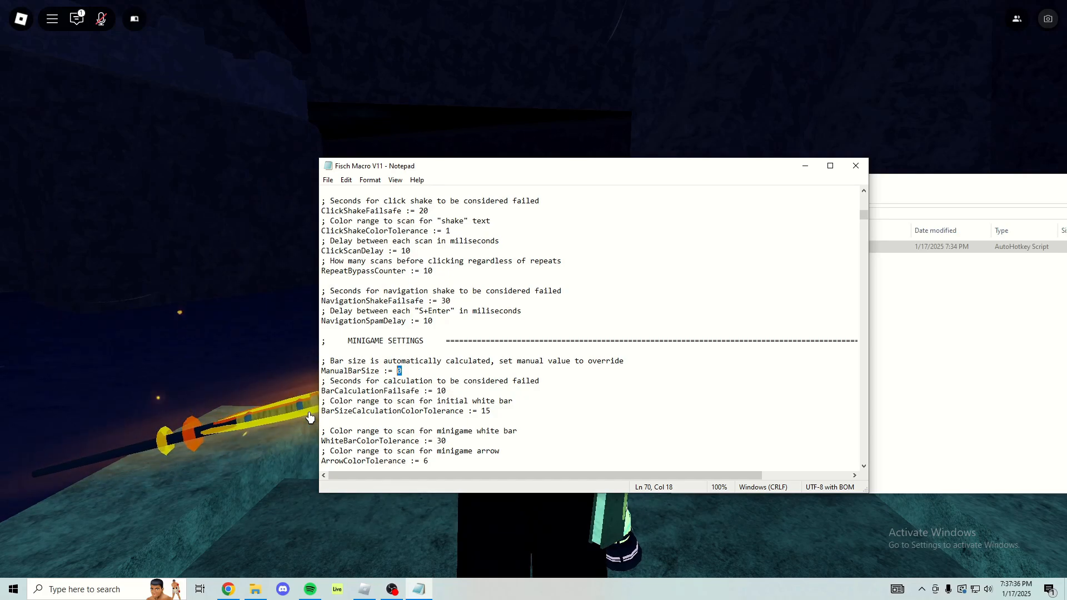
text(348)
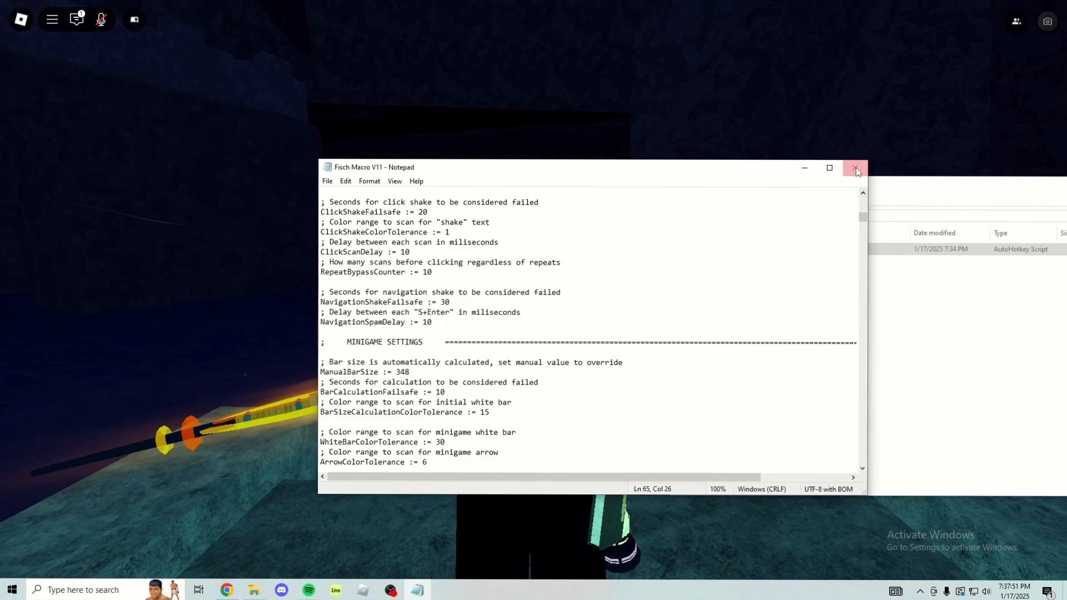
click(856, 167)
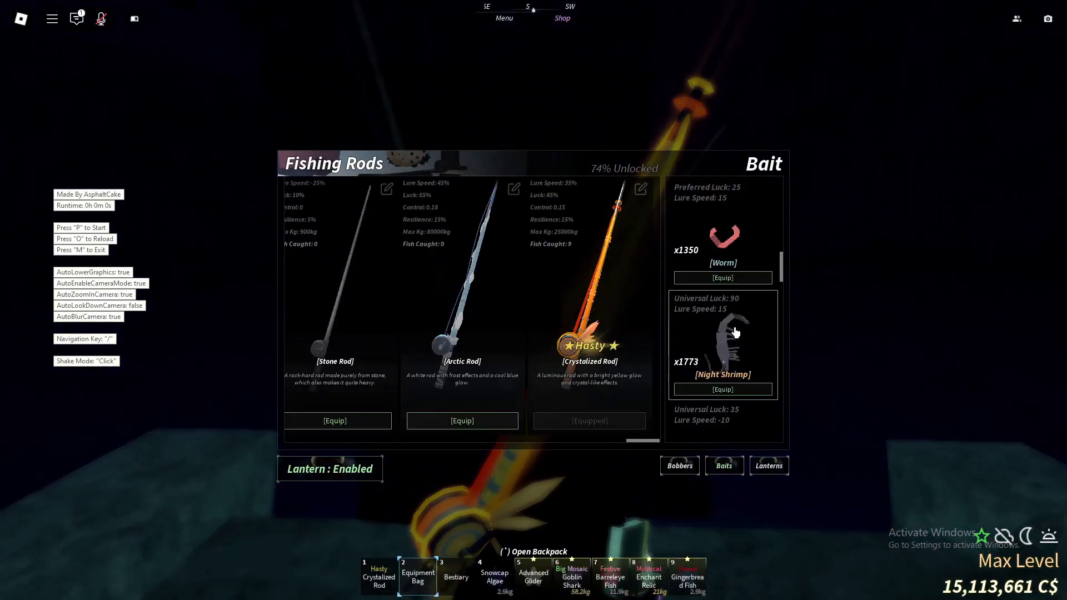
Unequip Night Shrimp from the Bait list in the Fishing Rods menu.
click(723, 389)
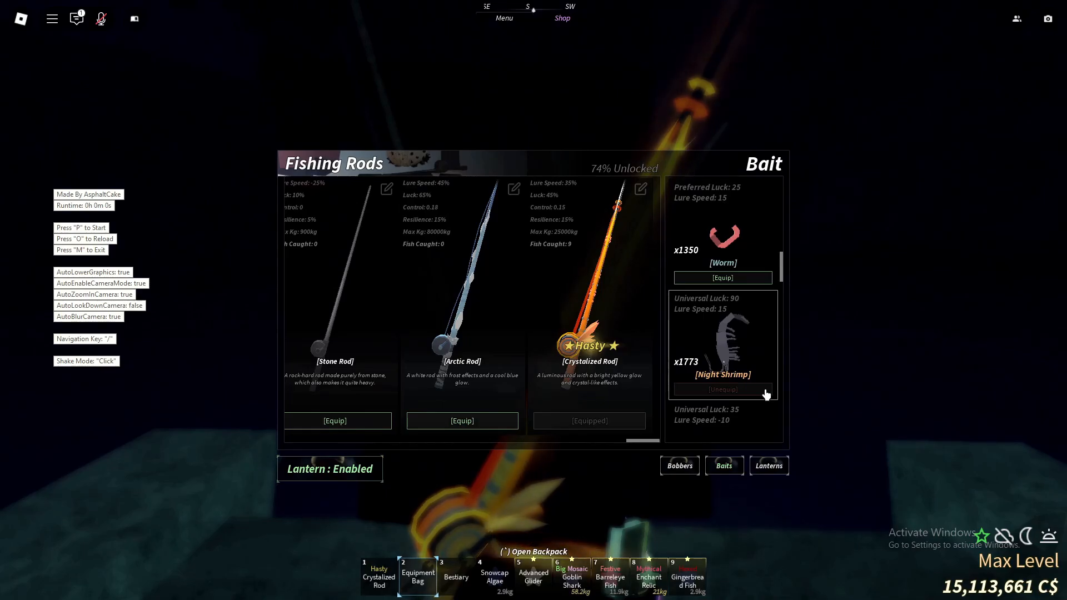